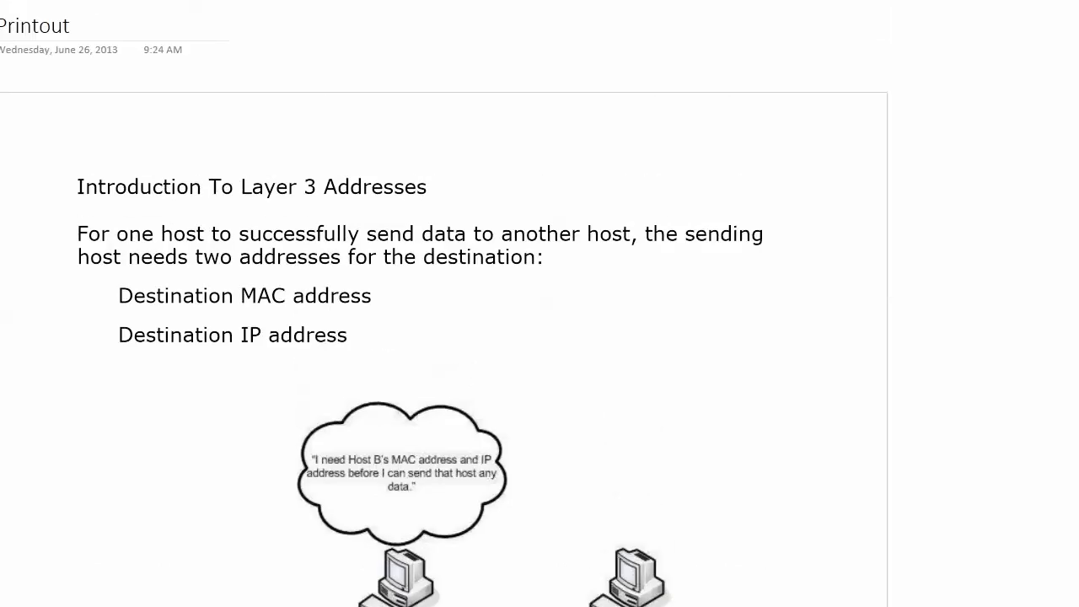
scroll("down", 3)
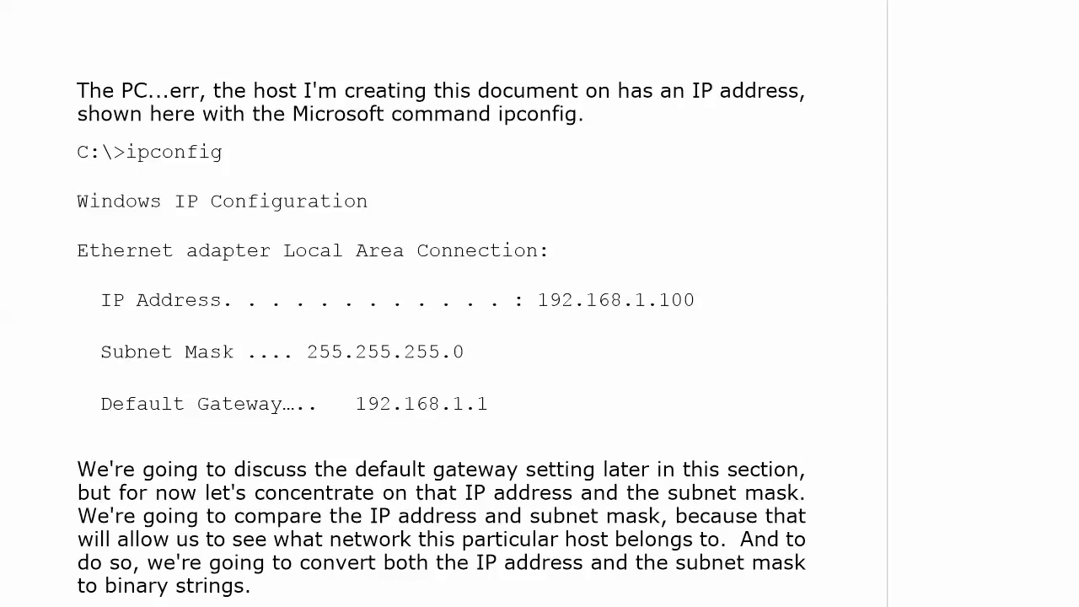
scroll("down", 3)
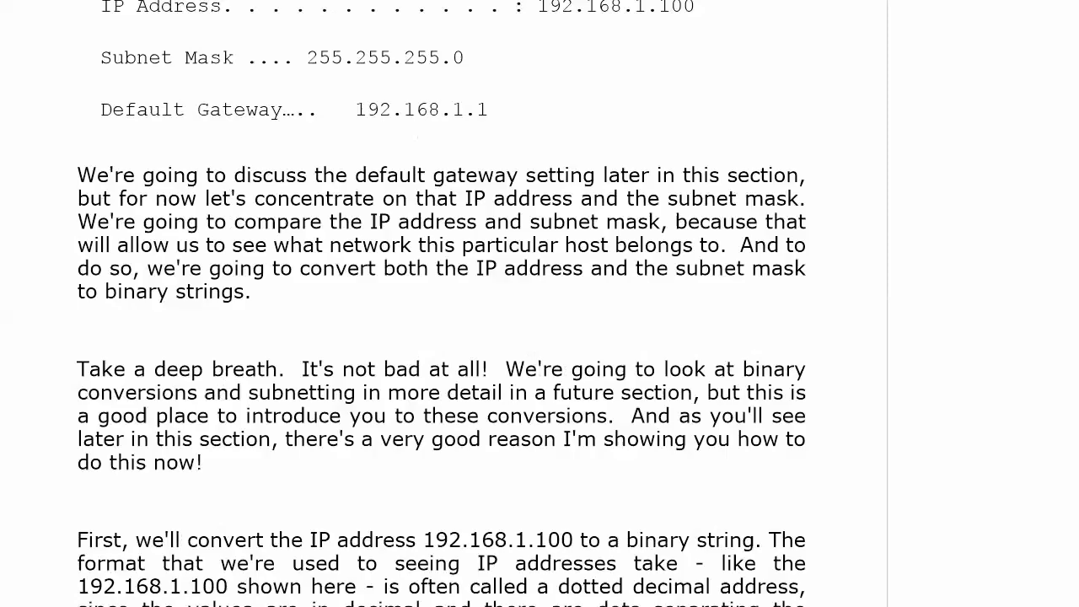
scroll("down", 3)
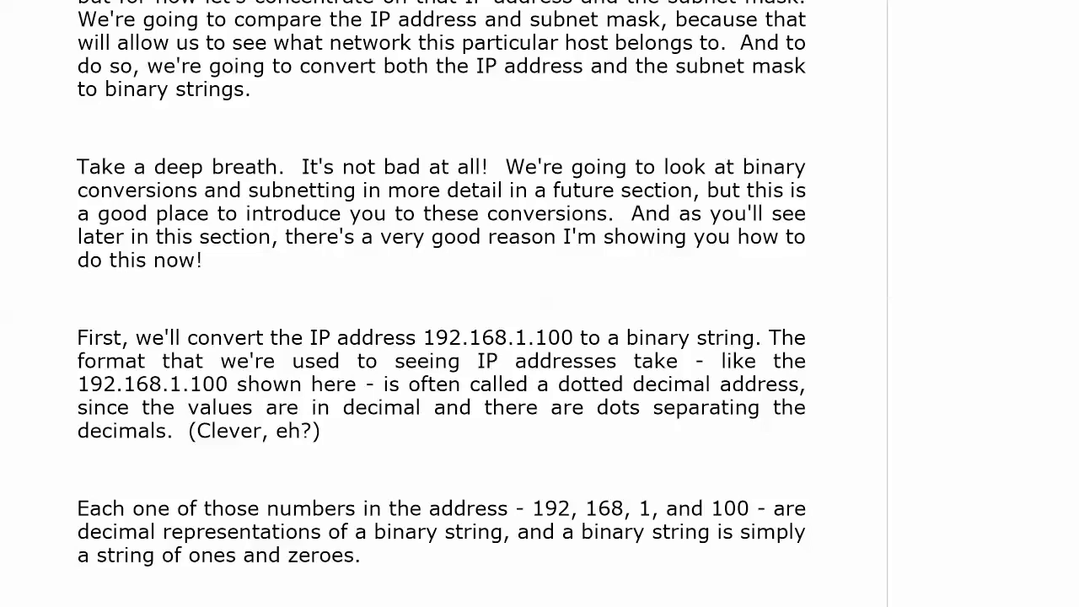
scroll("down", 3)
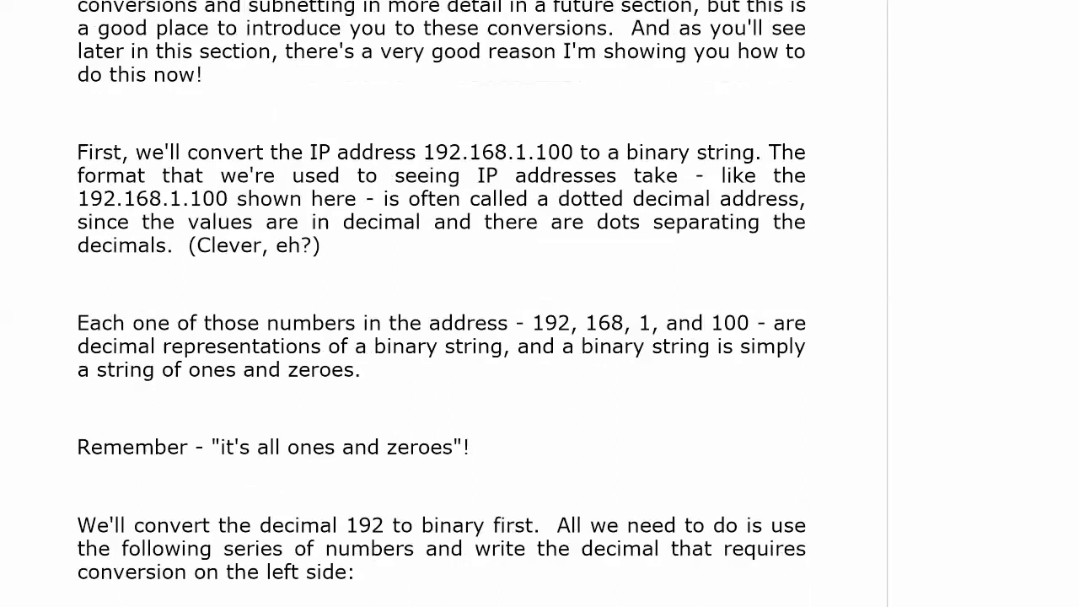
scroll("down", 3)
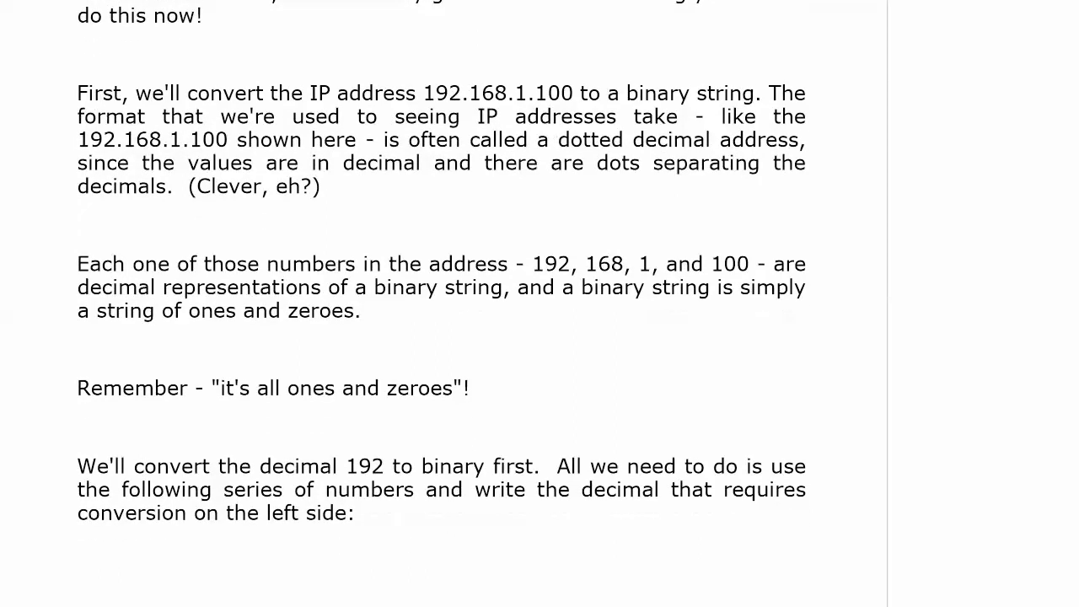
scroll("down", 3)
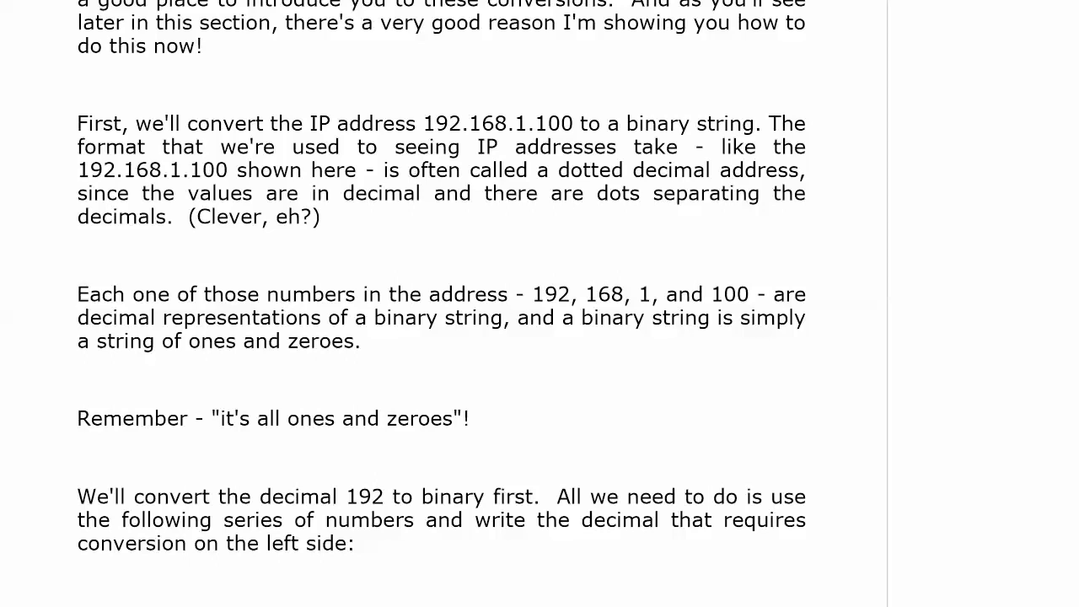
scroll("down", 3)
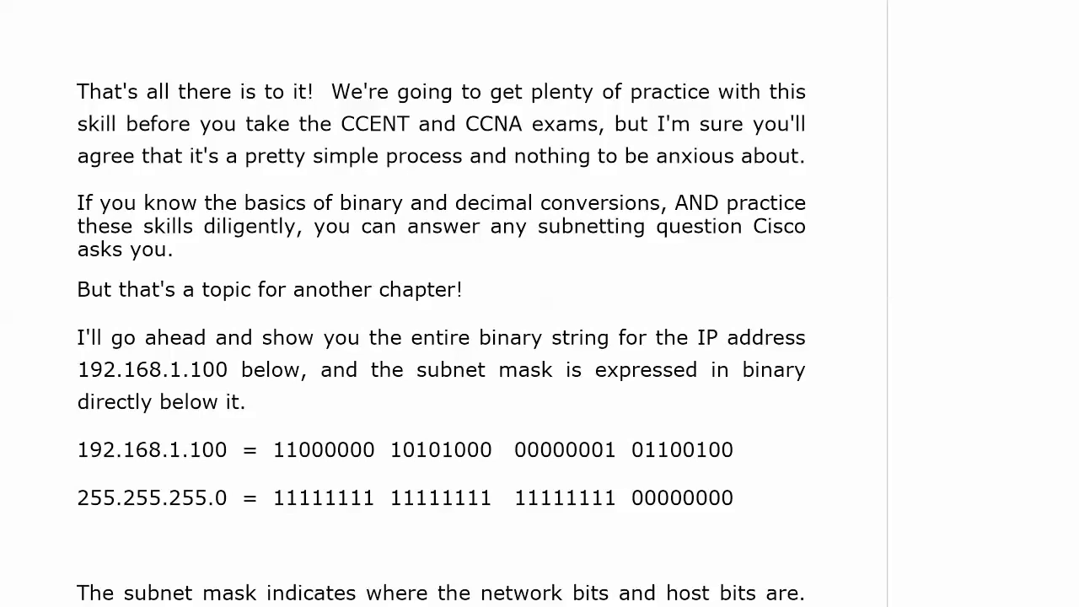
scroll("down", 3)
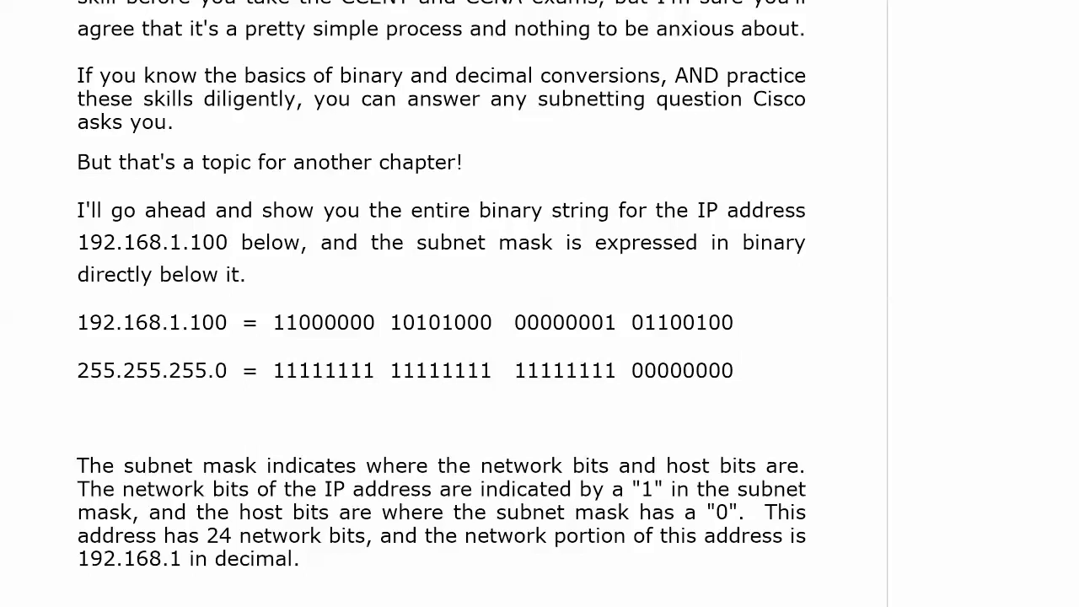